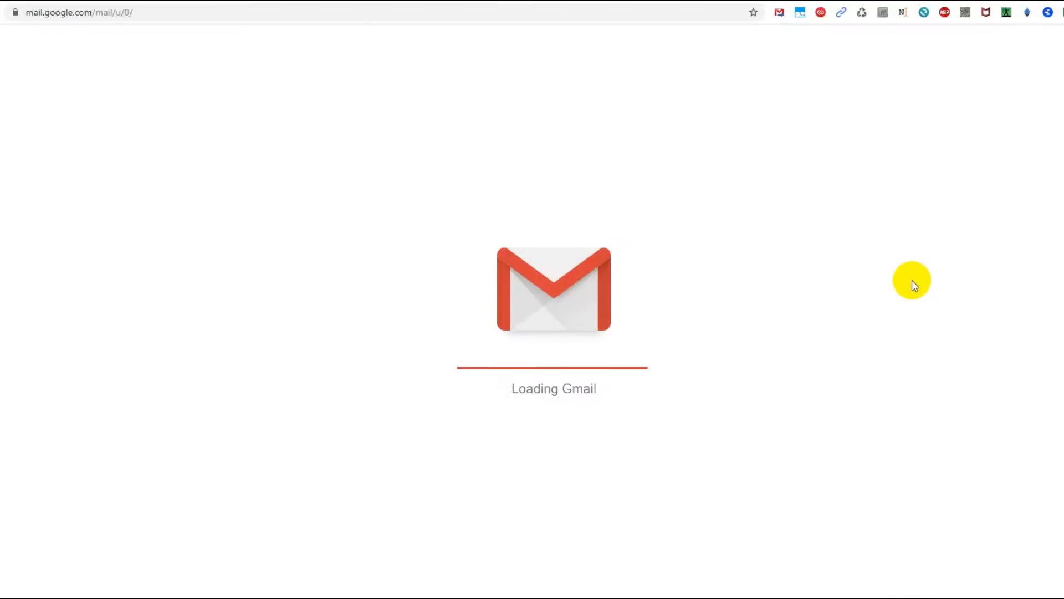
mouse_move(866, 278)
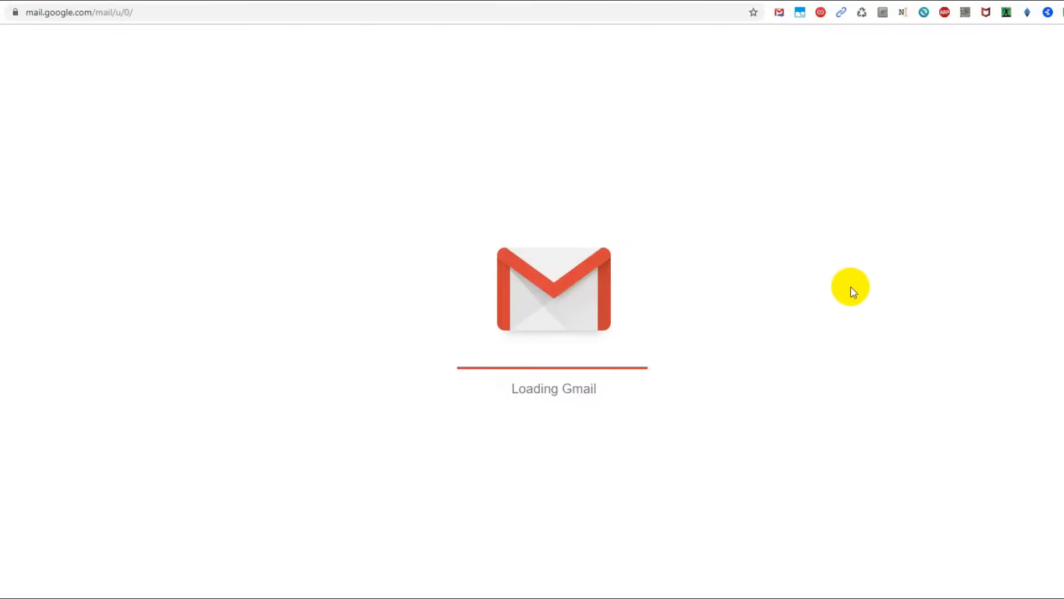
mouse_move(523, 394)
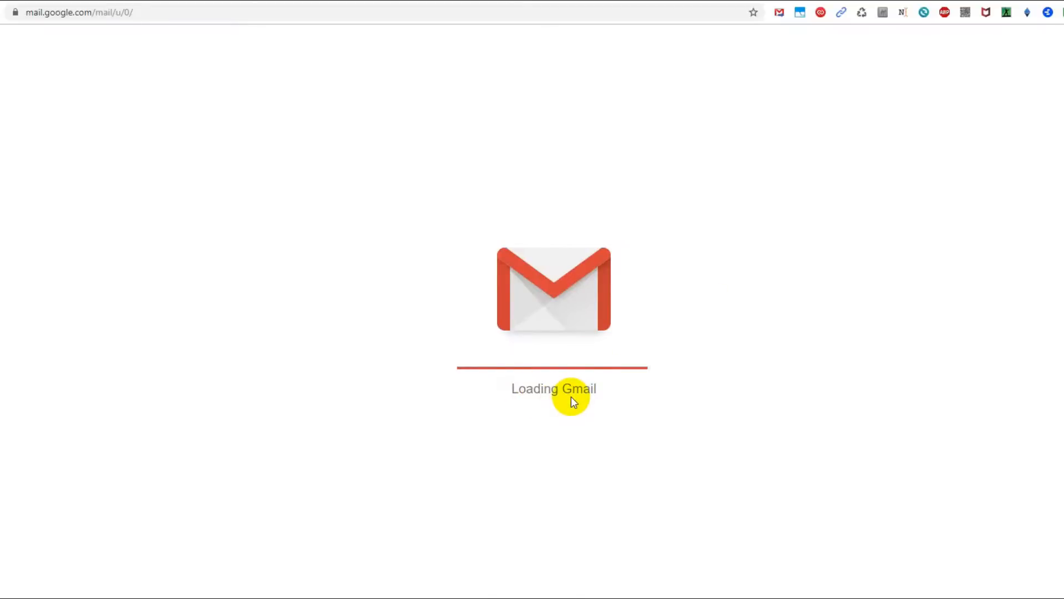
mouse_move(577, 394)
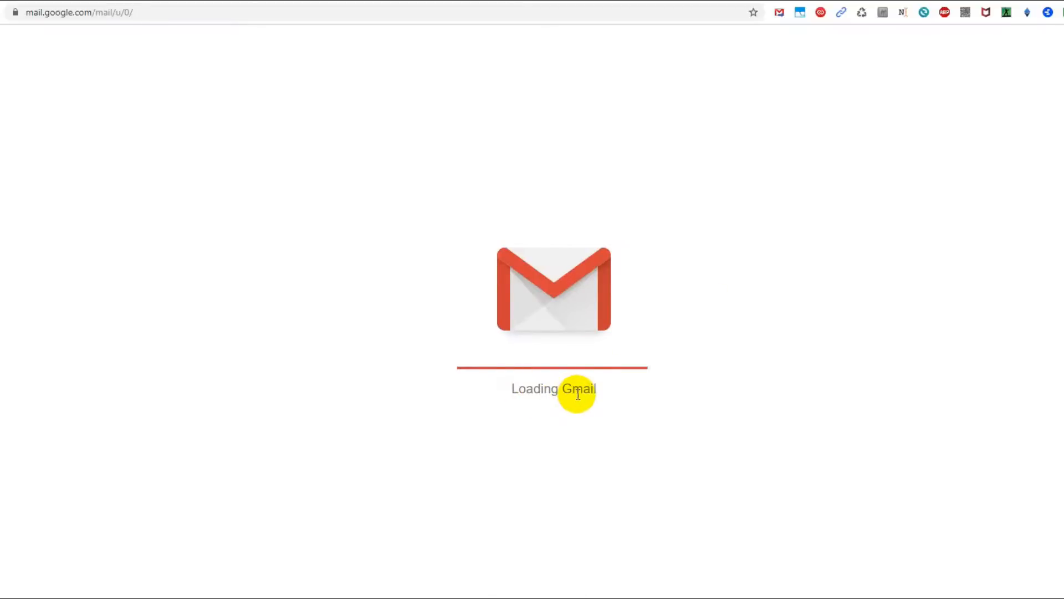
mouse_move(38, 14)
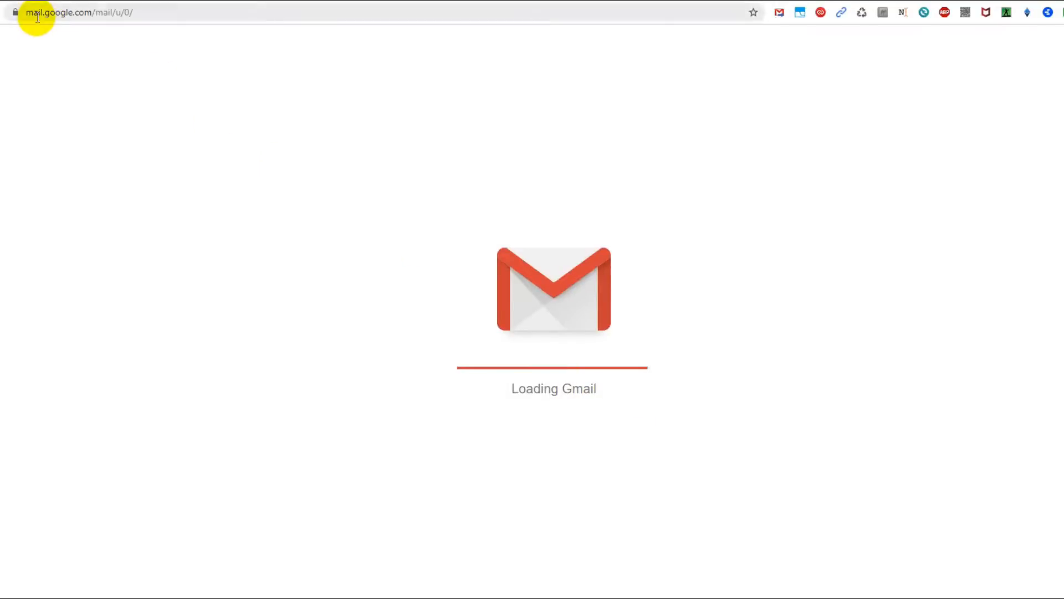
mouse_move(149, 51)
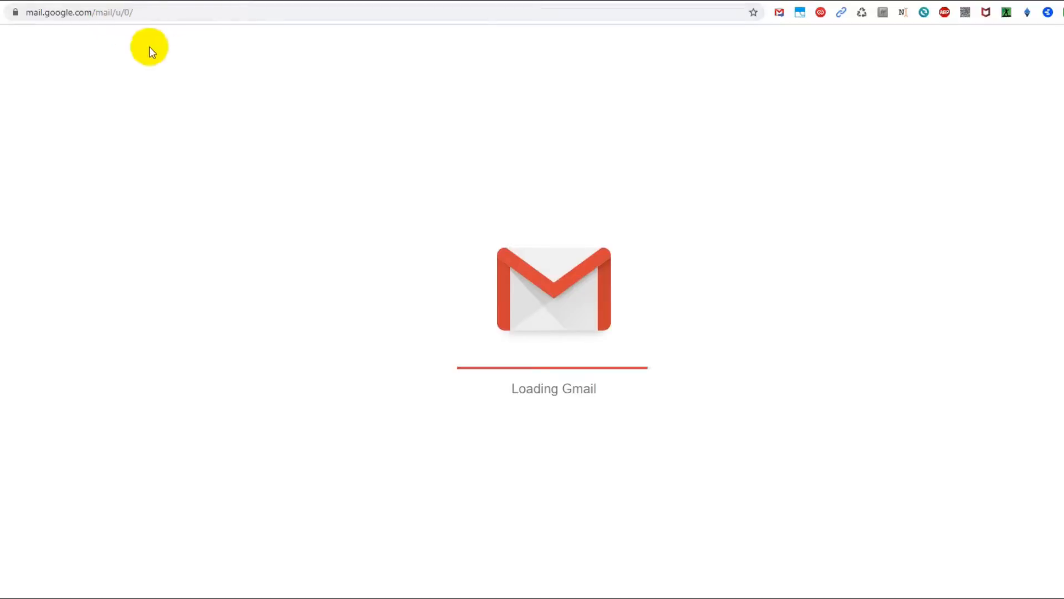
mouse_move(460, 368)
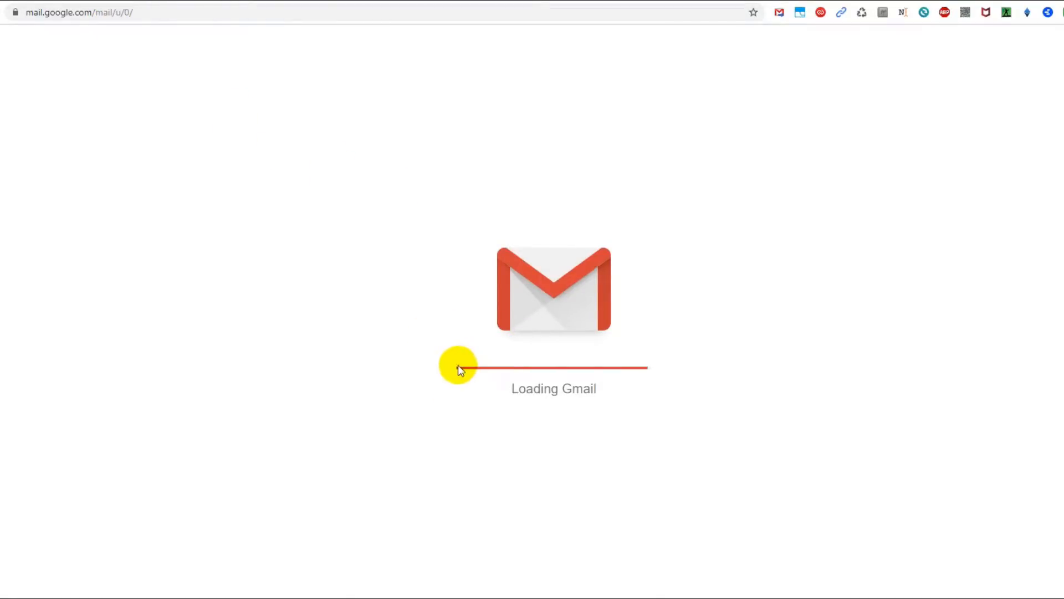
mouse_move(455, 373)
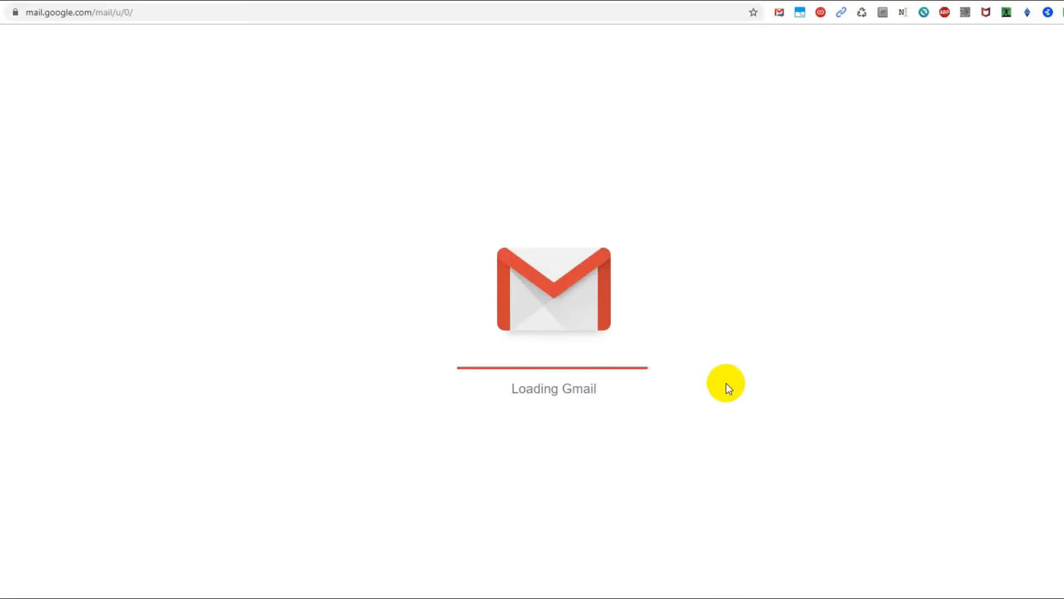
mouse_move(797, 389)
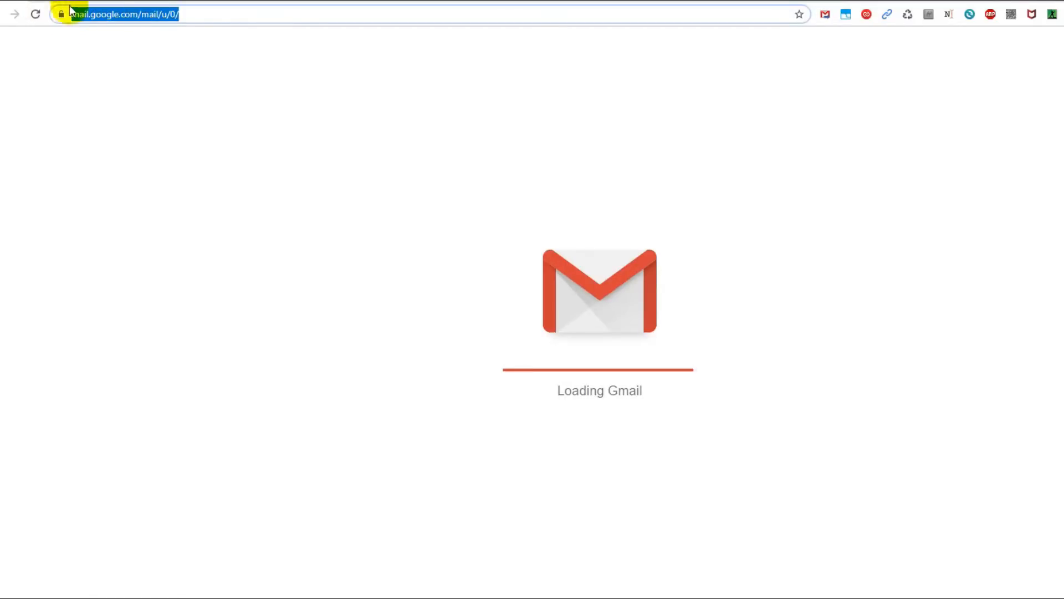
mouse_move(285, 148)
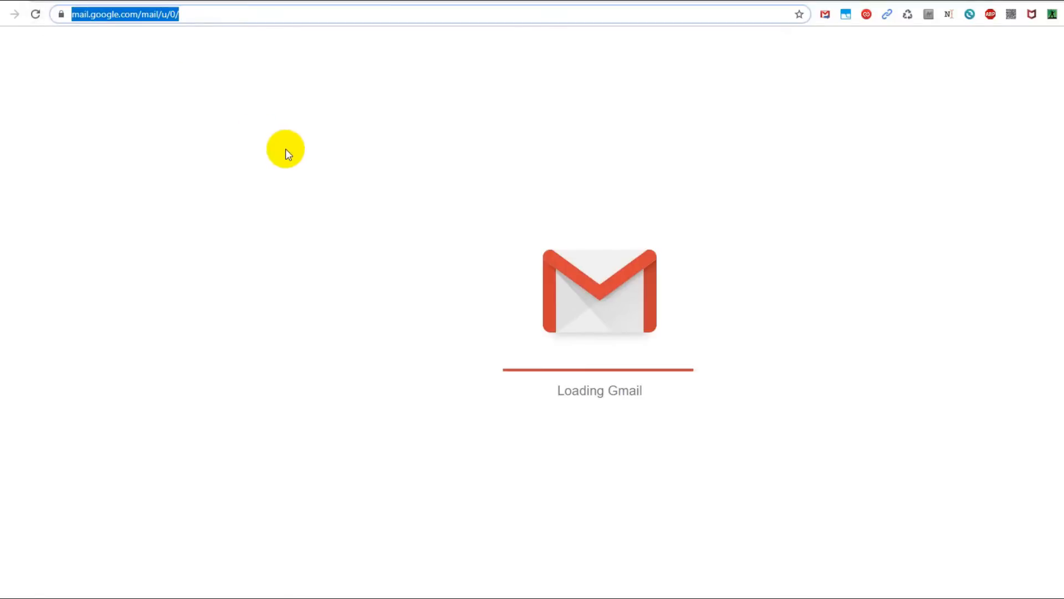
mouse_move(39, 149)
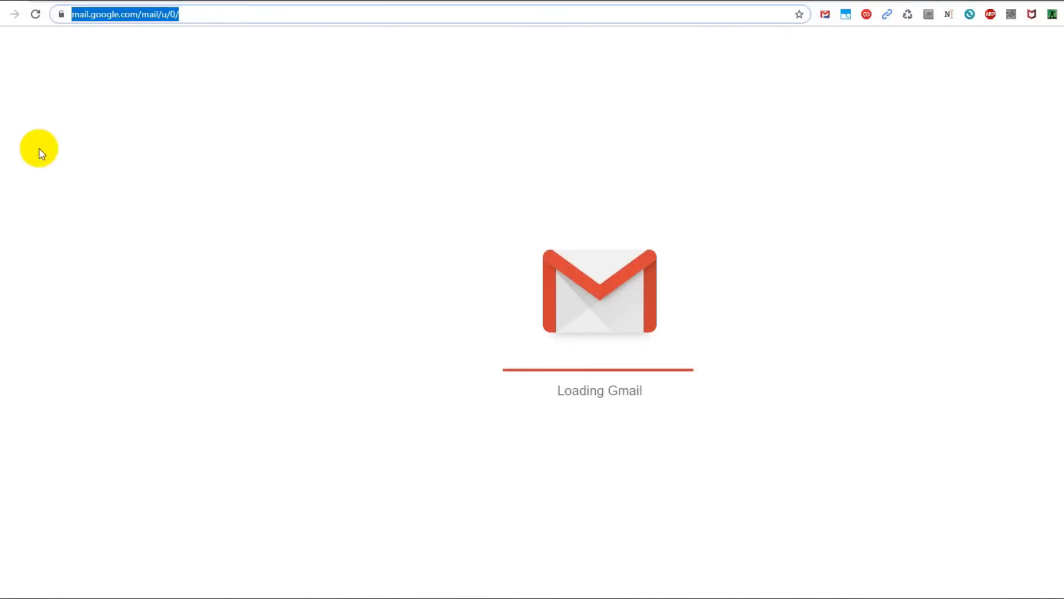
mouse_move(41, 178)
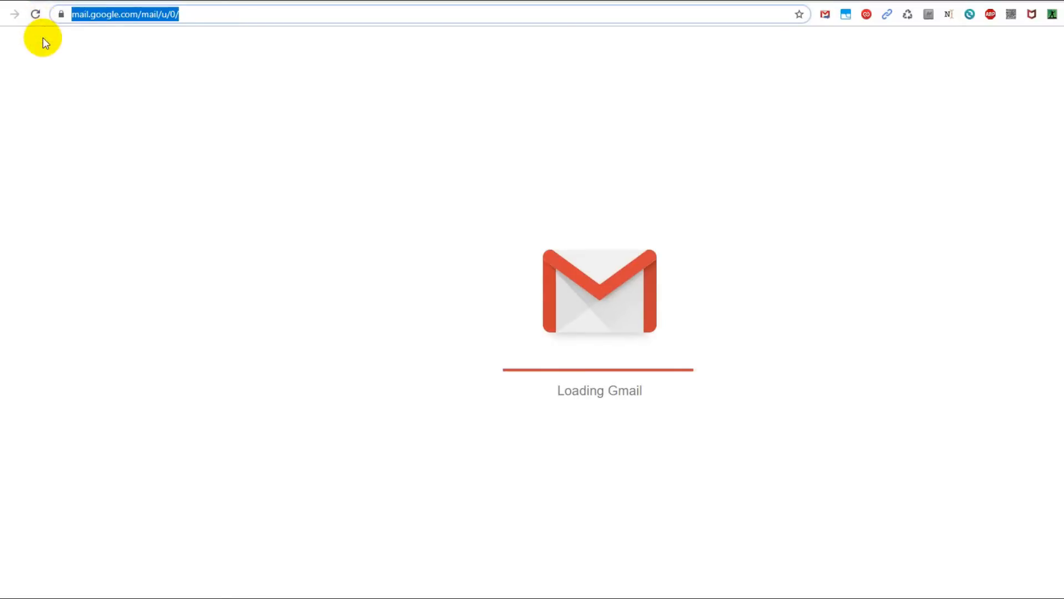
mouse_move(35, 15)
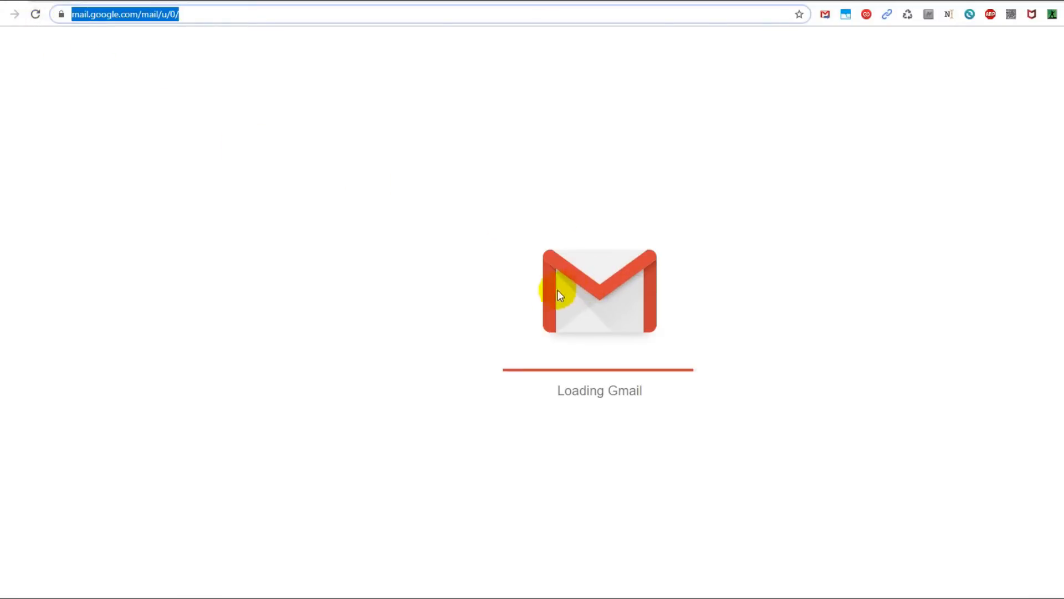
mouse_move(384, 323)
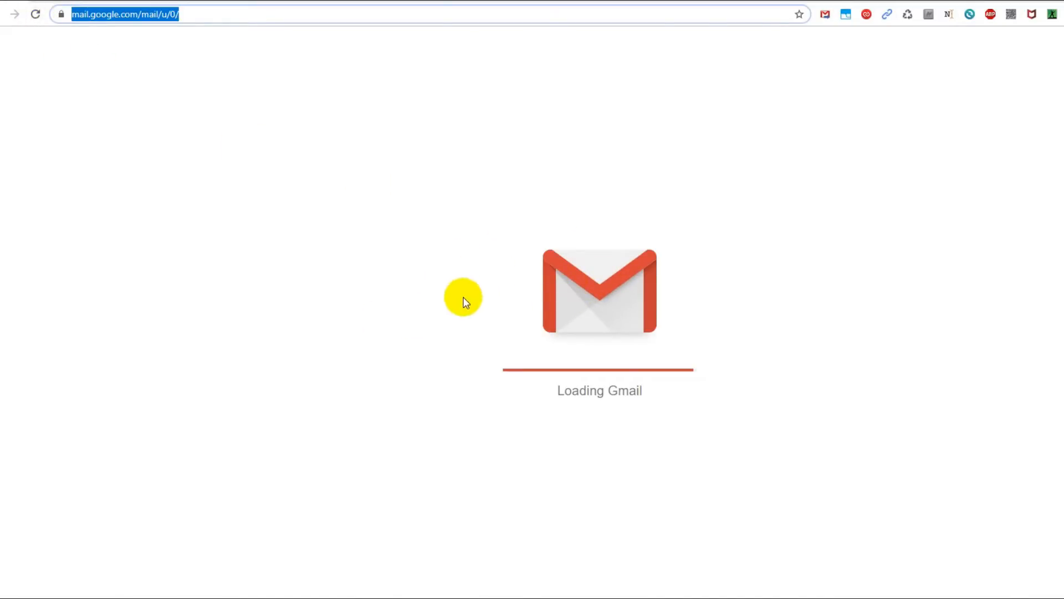
mouse_move(1004, 171)
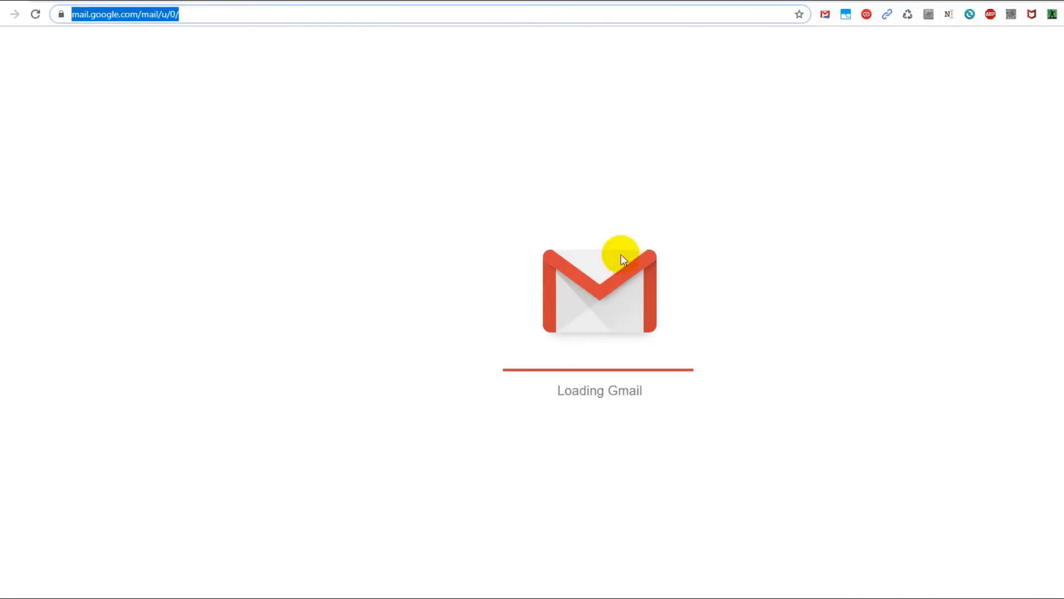
mouse_move(603, 326)
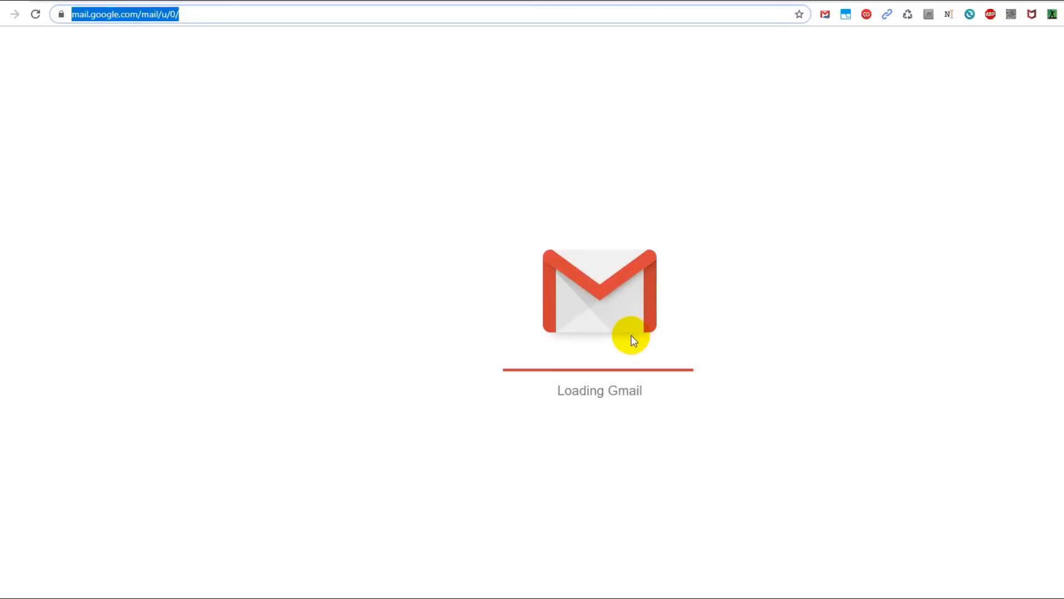
mouse_move(555, 228)
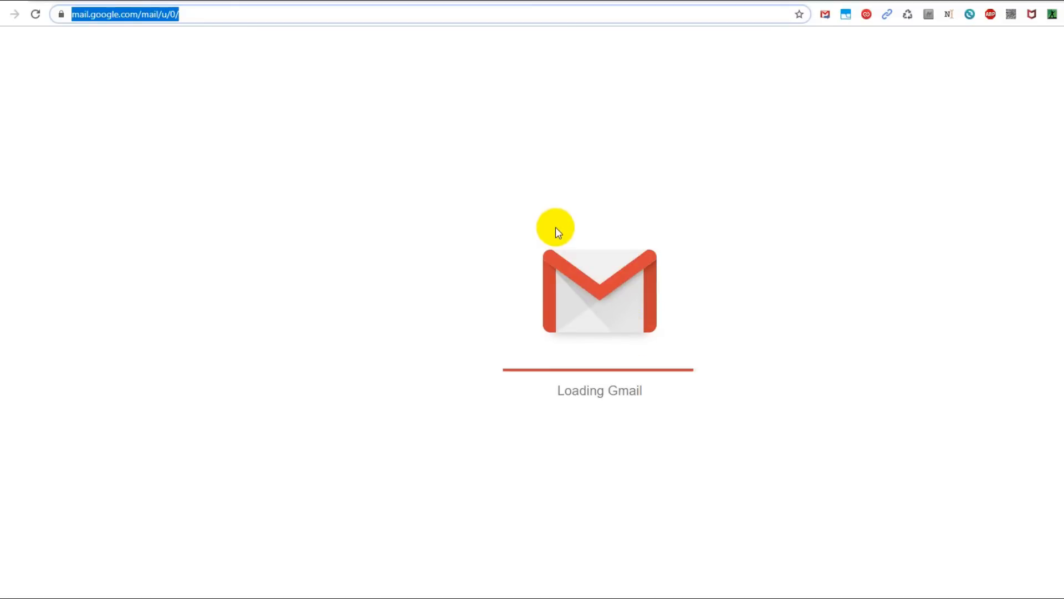
mouse_move(592, 201)
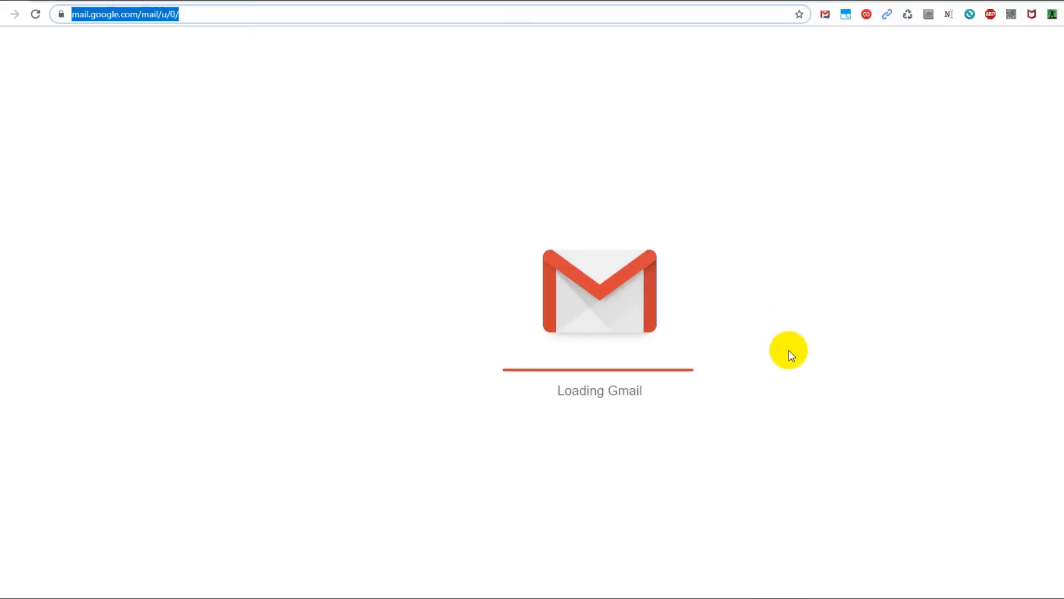
mouse_move(787, 346)
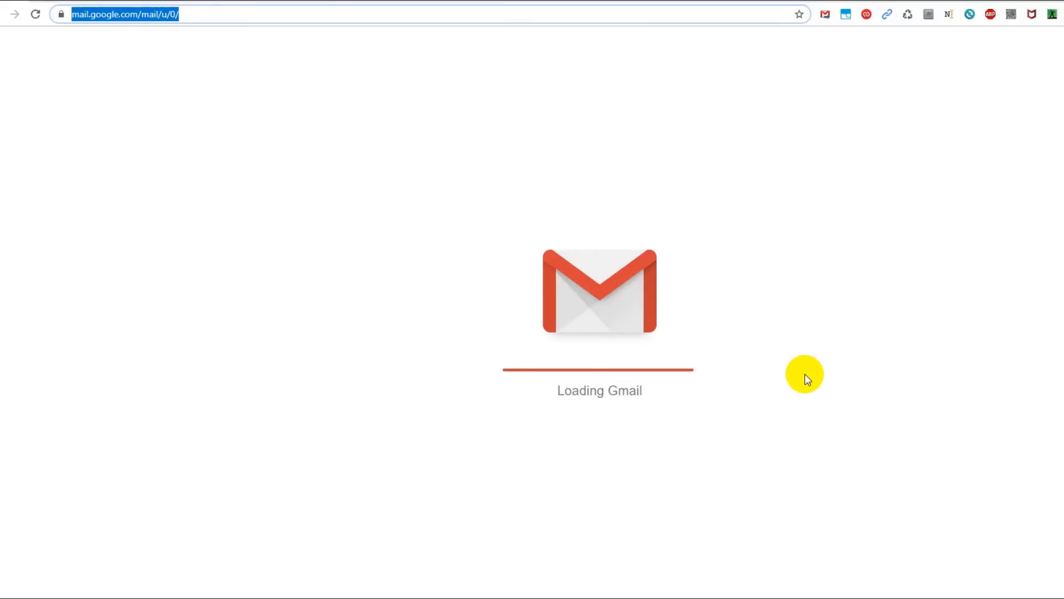
mouse_move(851, 397)
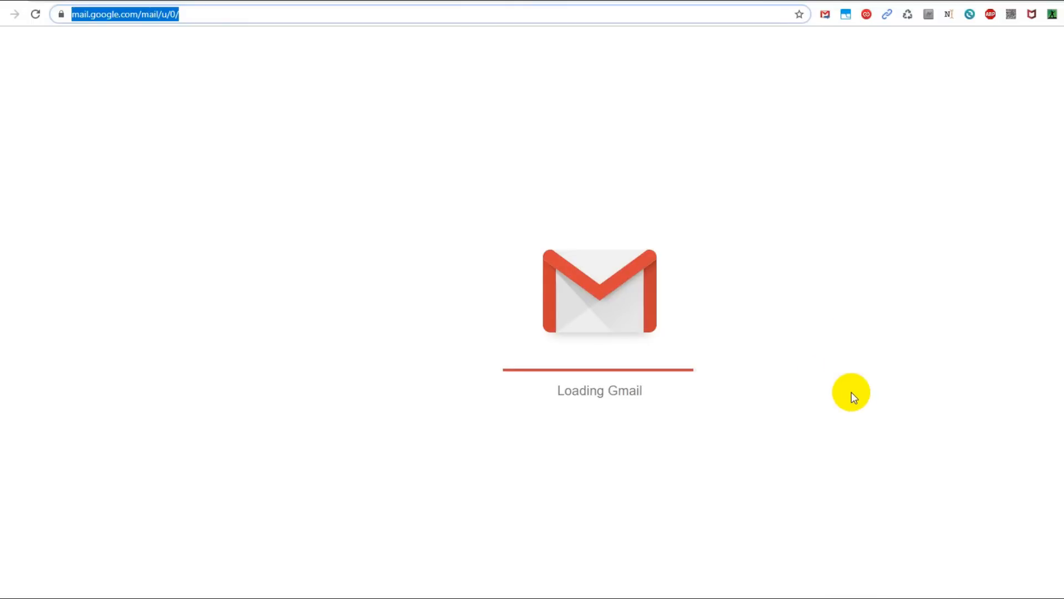
mouse_move(277, 93)
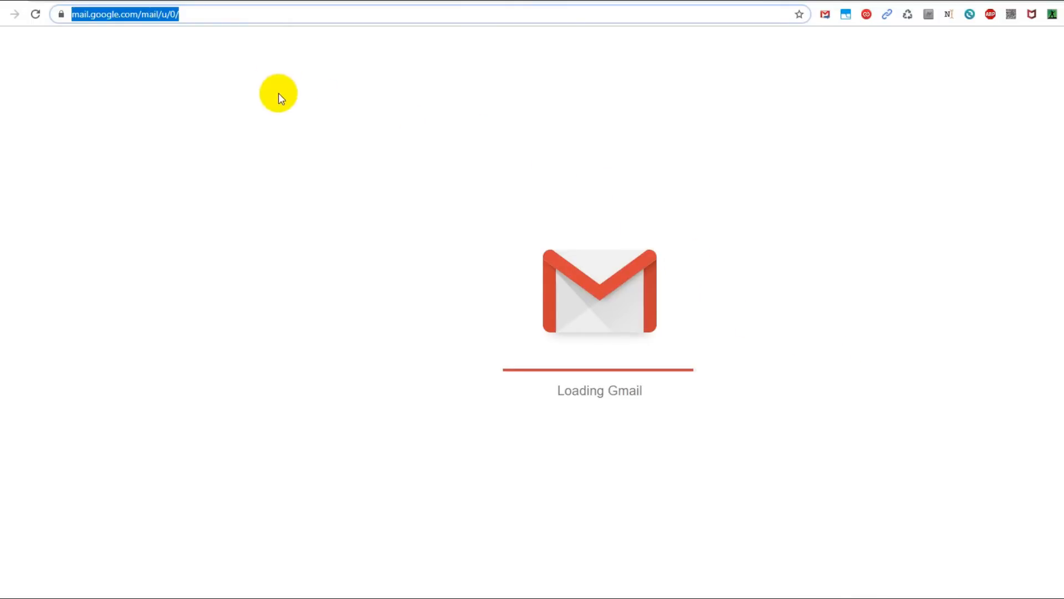
mouse_move(35, 15)
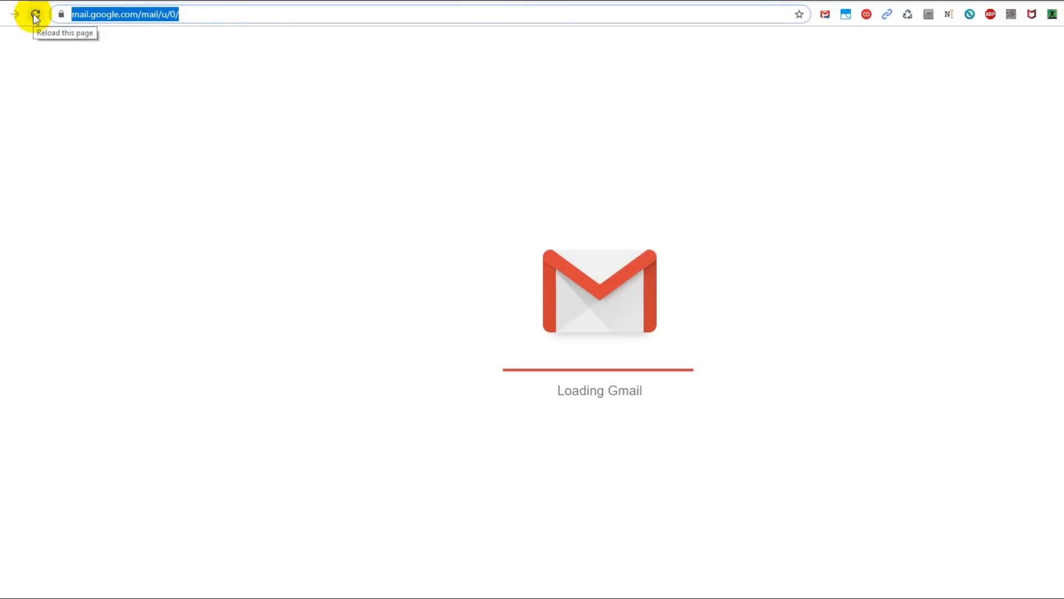